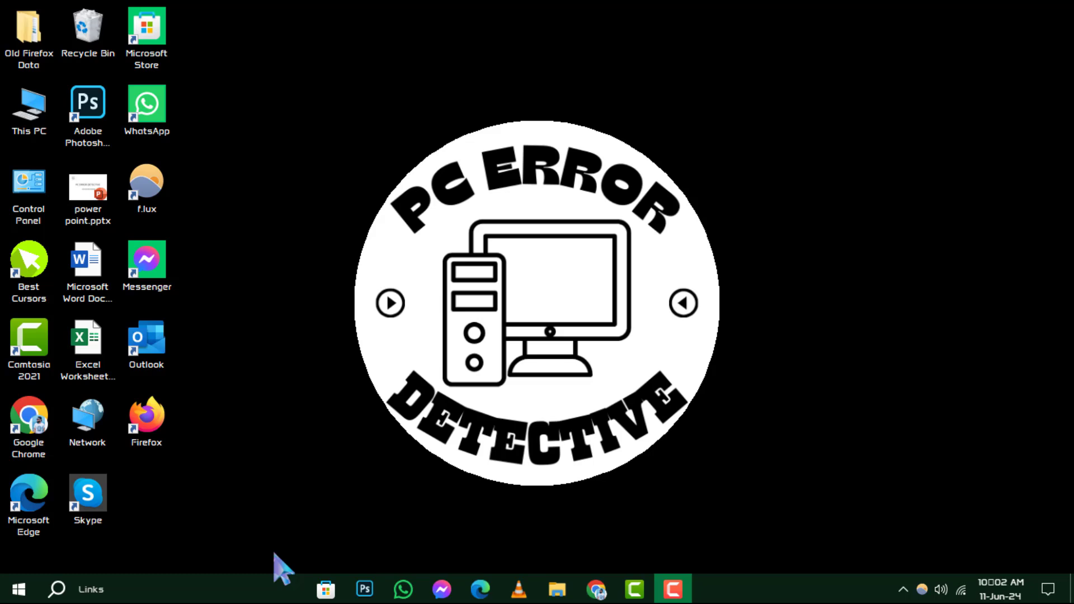
{"action": "mouse_move", "coordinate": [225, 602]}
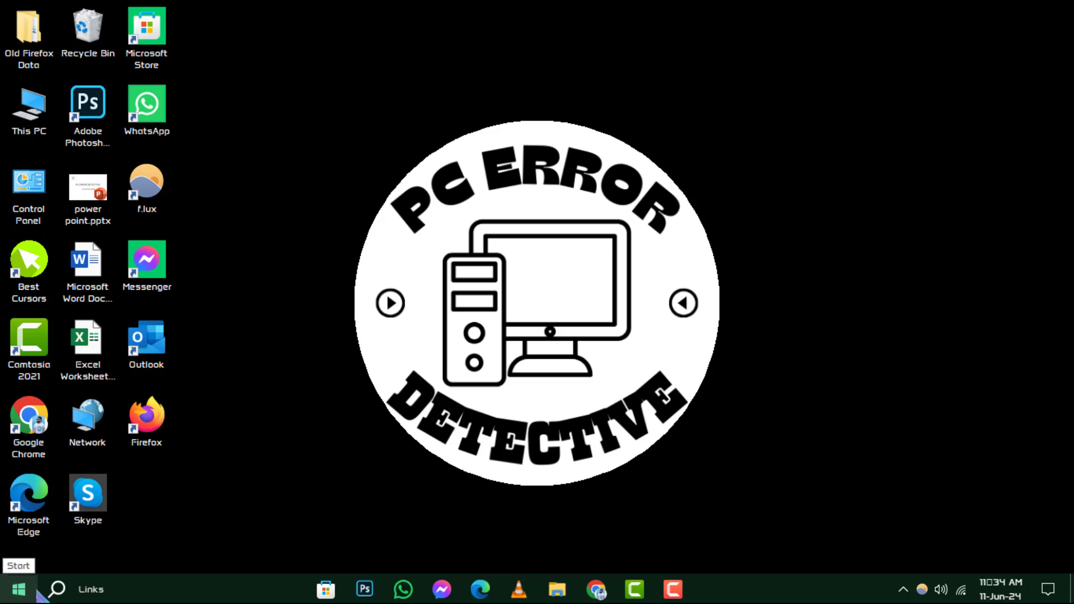
Search Start for 'cmd' and launch Command Prompt as administrator
{"action": "type", "text": "cmd"}
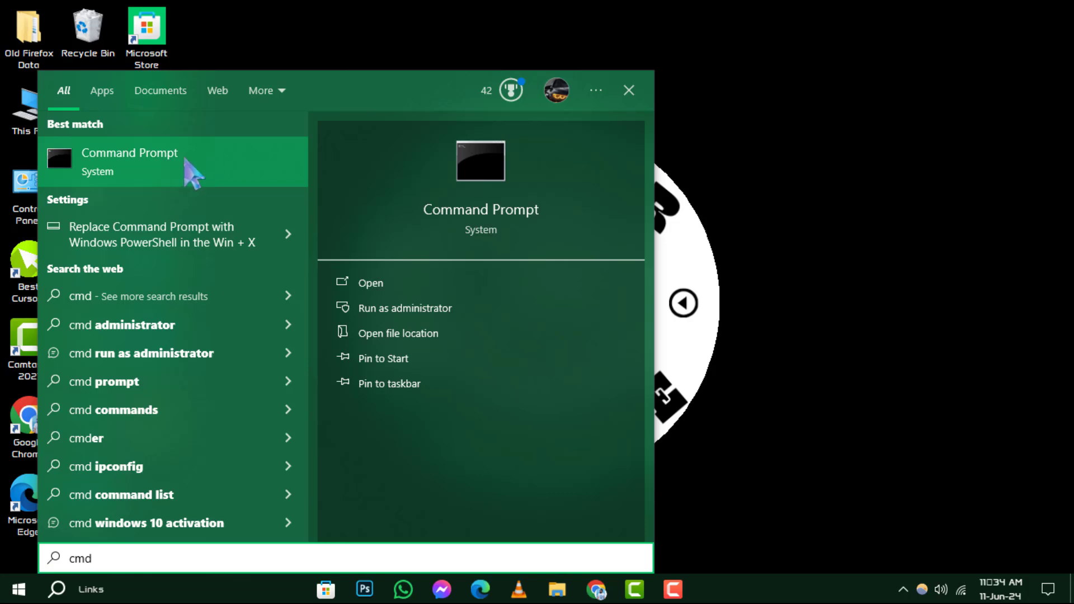
{"action": "mouse_move", "coordinate": [336, 283]}
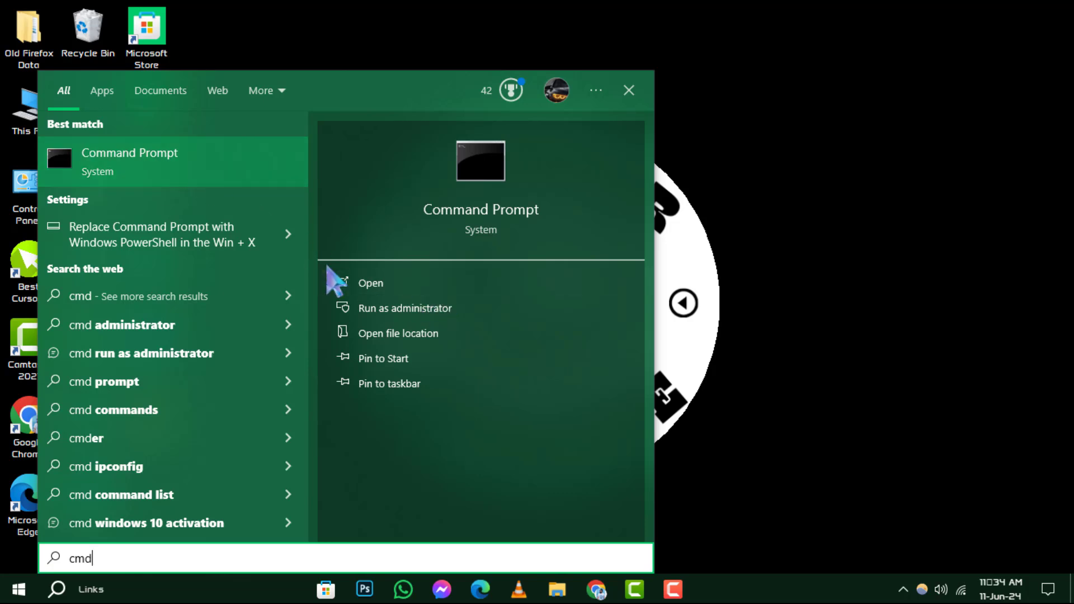
{"action": "right_click", "coordinate": [129, 161]}
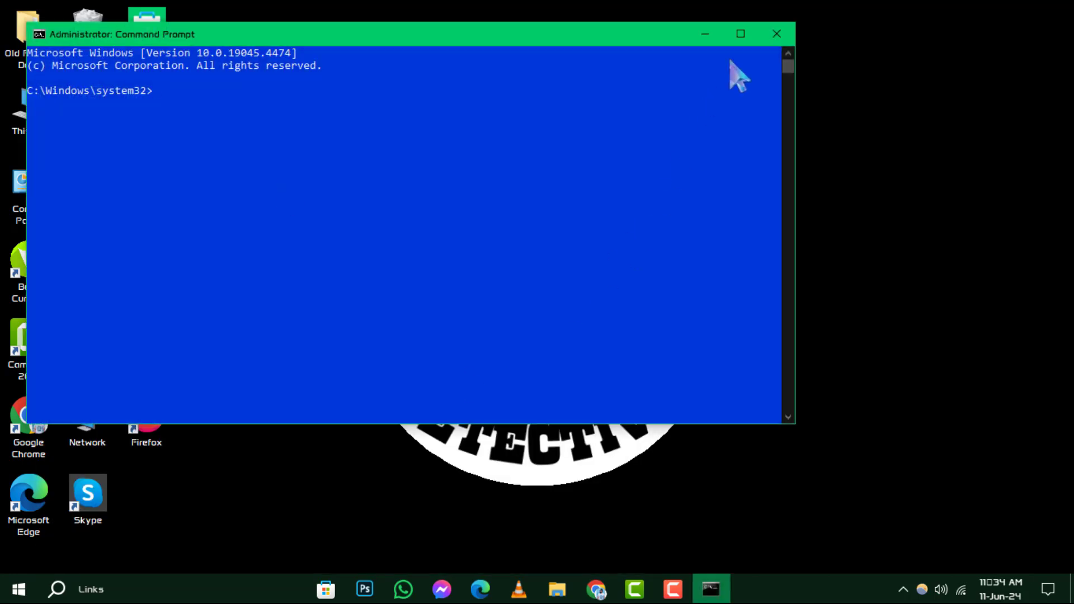
Maximize the console and begin entering Del /F /Q /A C:\Users\GHJ at the prompt
{"action": "left_click", "coordinate": [739, 32]}
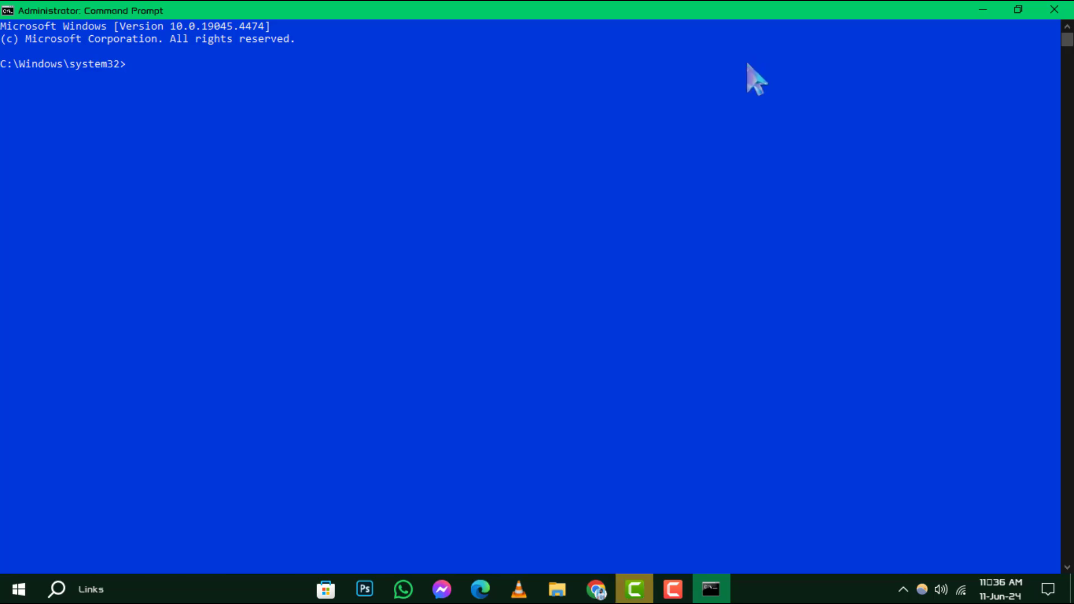
{"action": "type", "text": "Del /F /Q /A C:\\Users\\GHJ"}
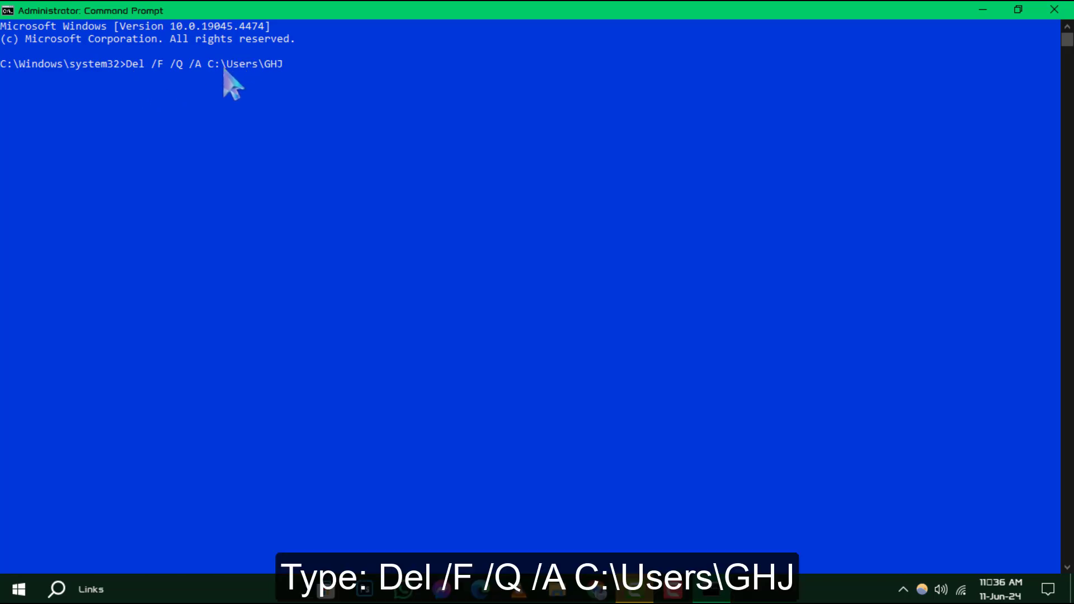
Complete the Del /F /Q /A command for the user folder path without running it
{"action": "left_click_drag", "start_coordinate": [209, 64], "coordinate": [283, 64]}
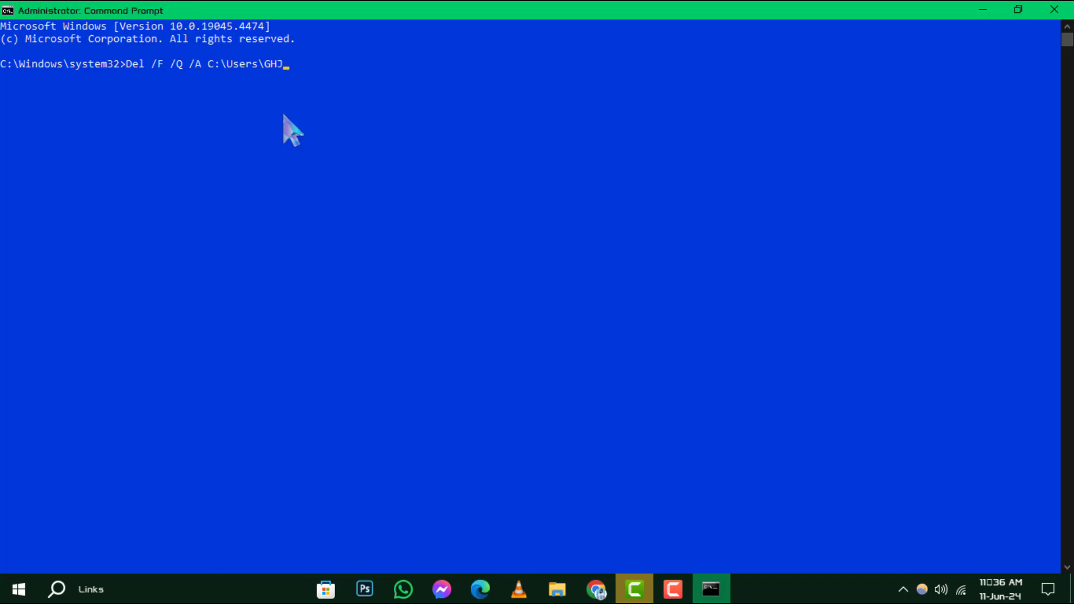
Run the forced delete and get access-denied messages for files in use
{"action": "key", "text": "Enter"}
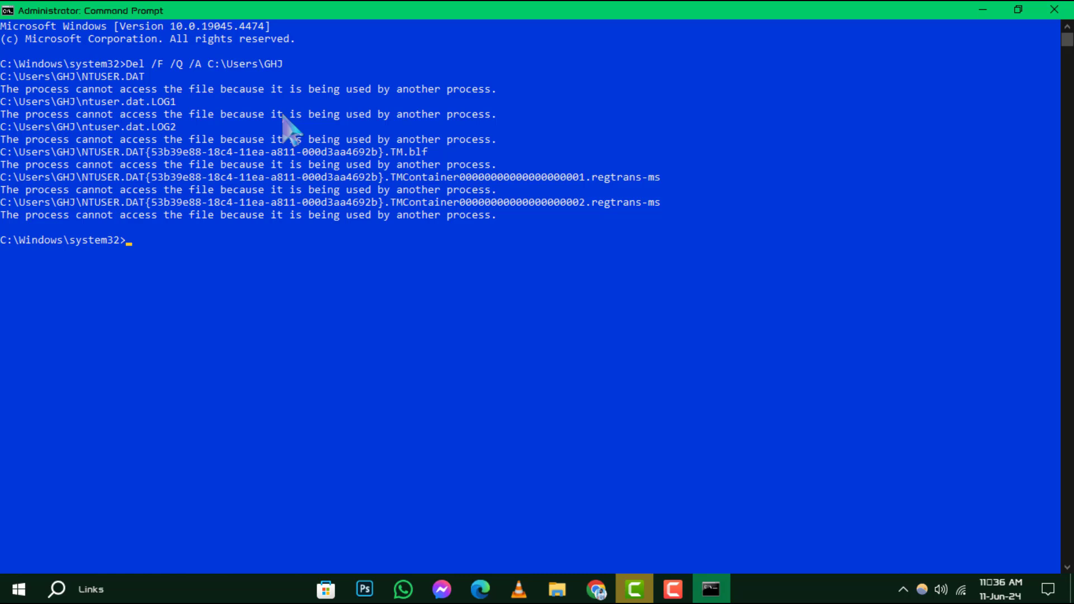
{"action": "mouse_move", "coordinate": [268, 281]}
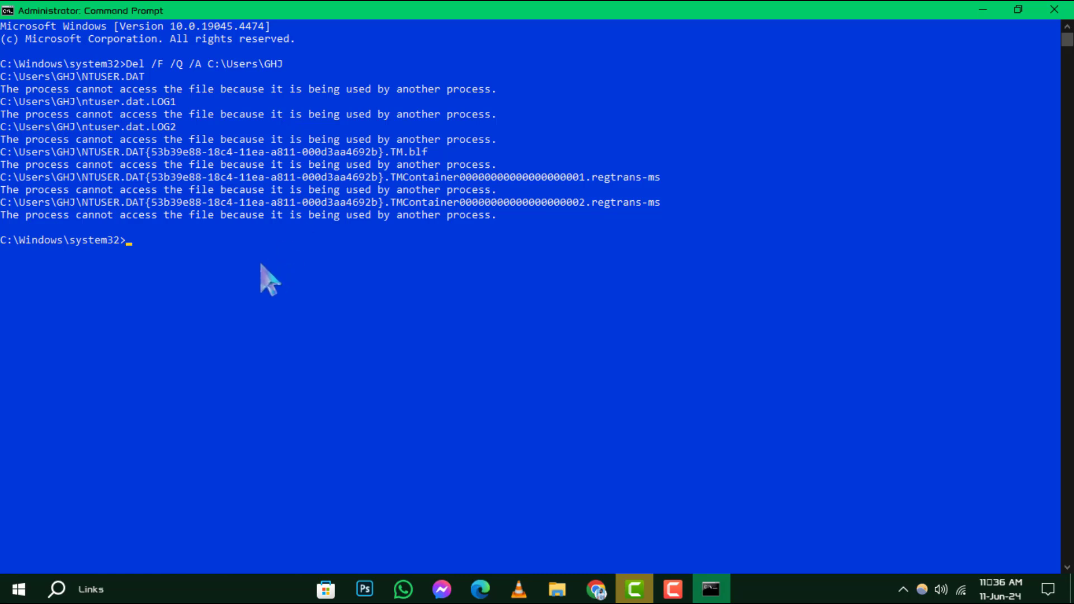
{"action": "mouse_move", "coordinate": [829, 480]}
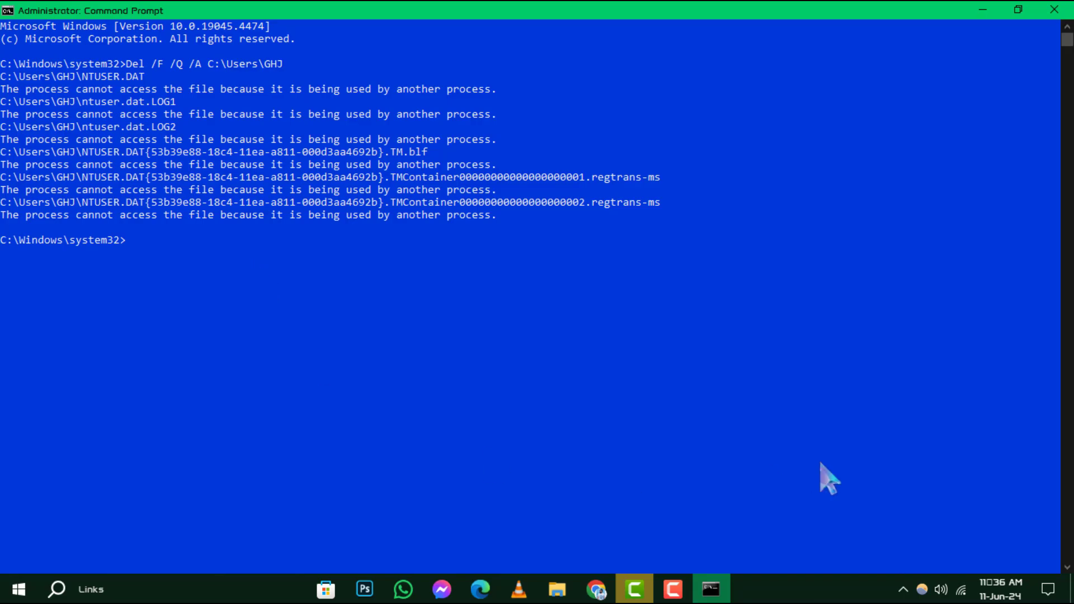